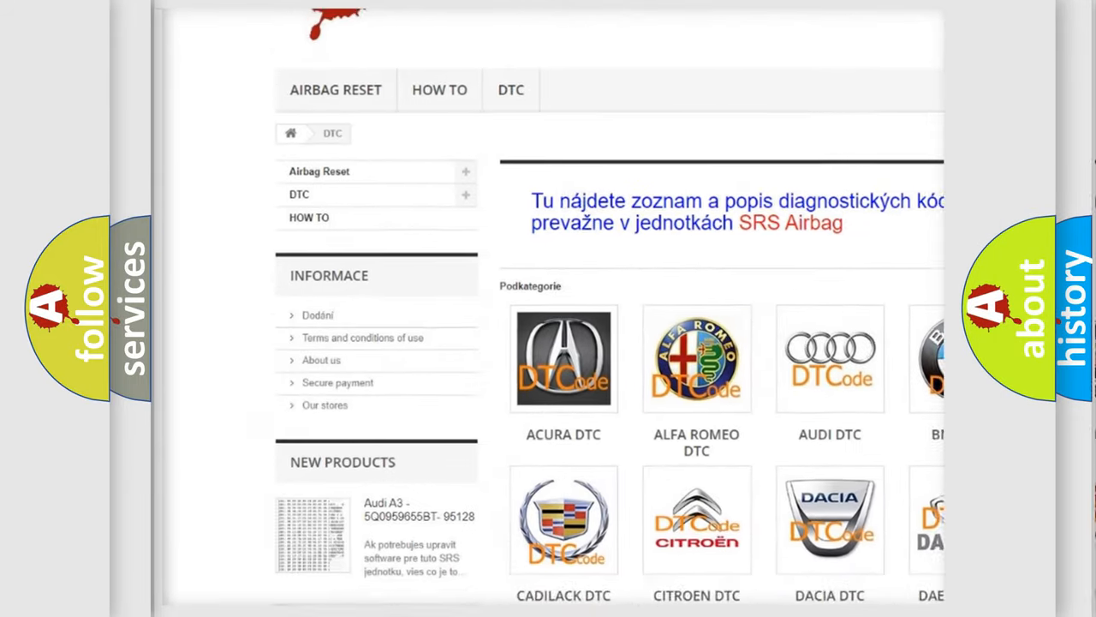
scroll("down", 3)
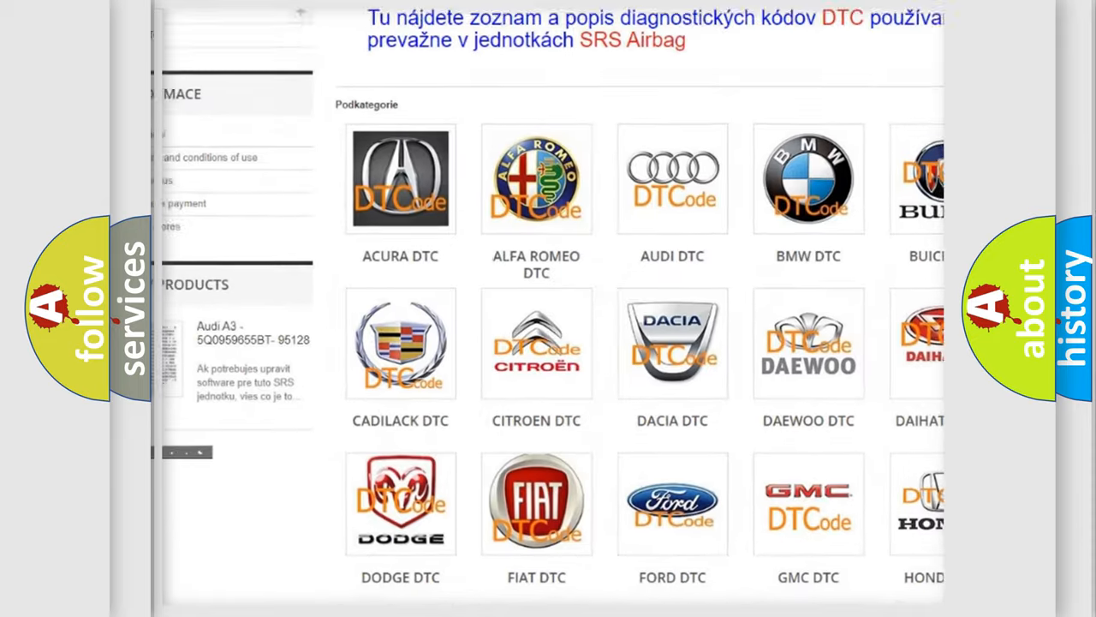
scroll("down", 3)
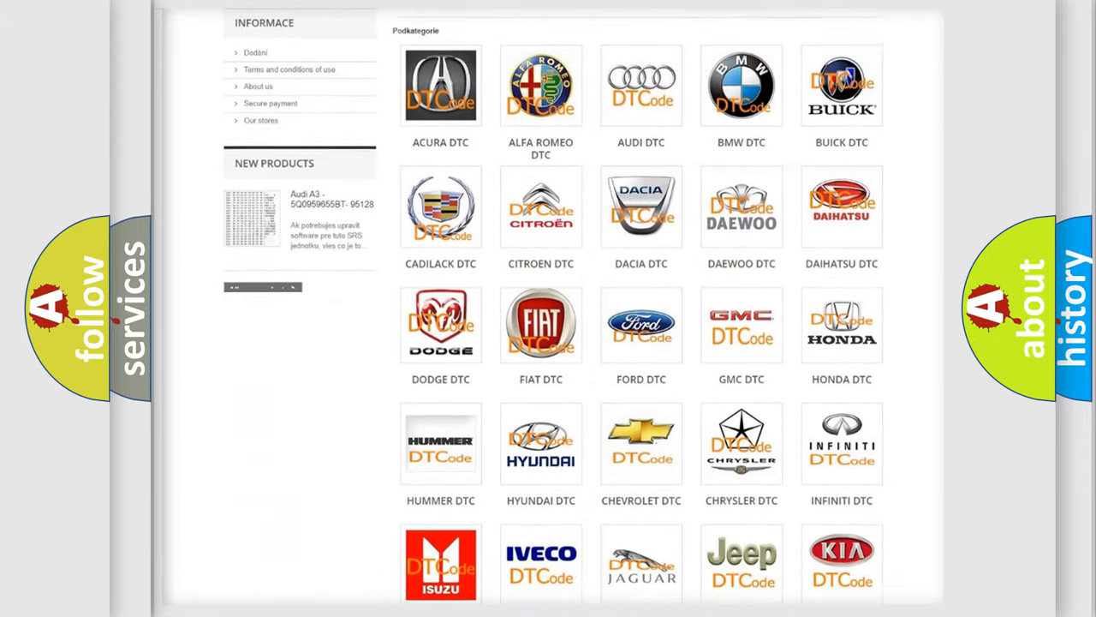
scroll("down", 3)
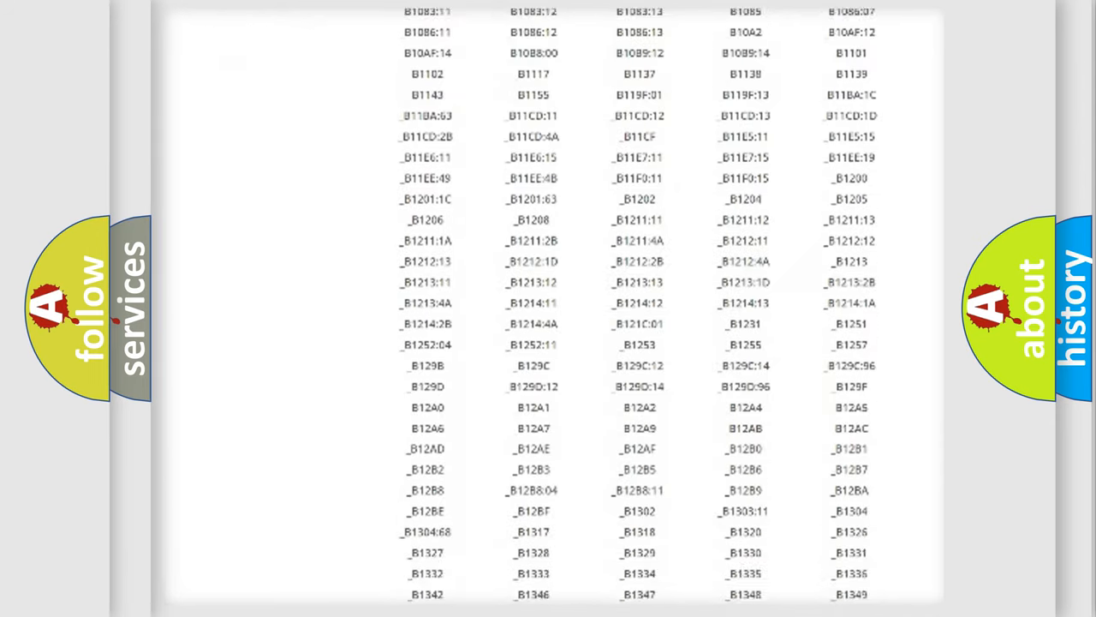
scroll("down", 3)
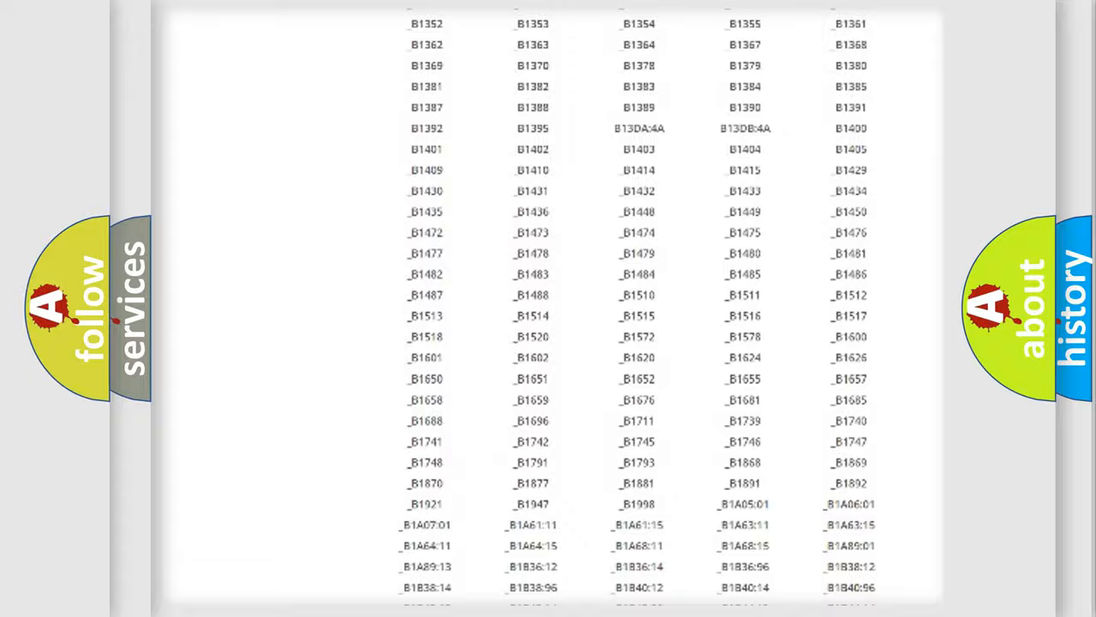